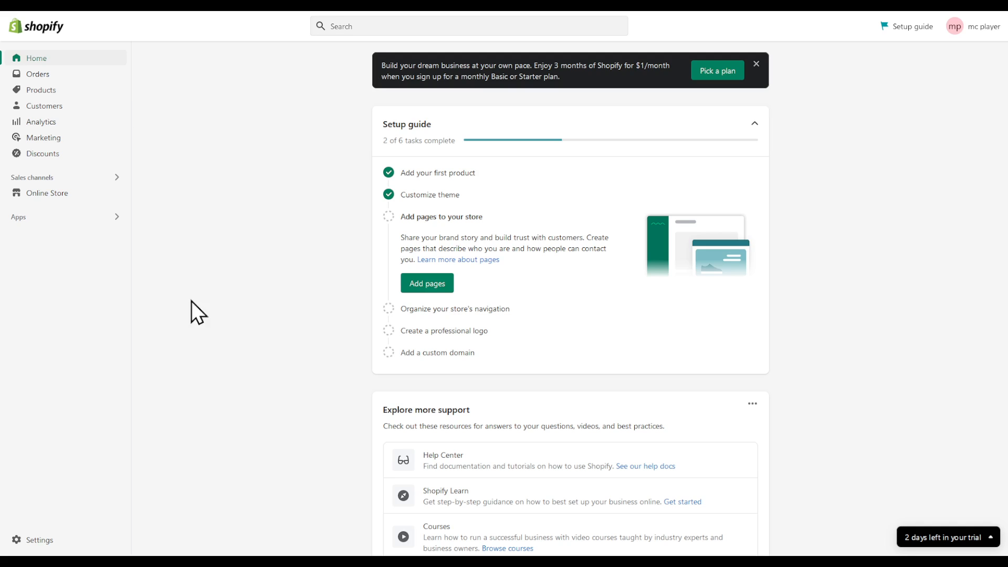
{"action": "mouse_move", "coordinate": [218, 360]}
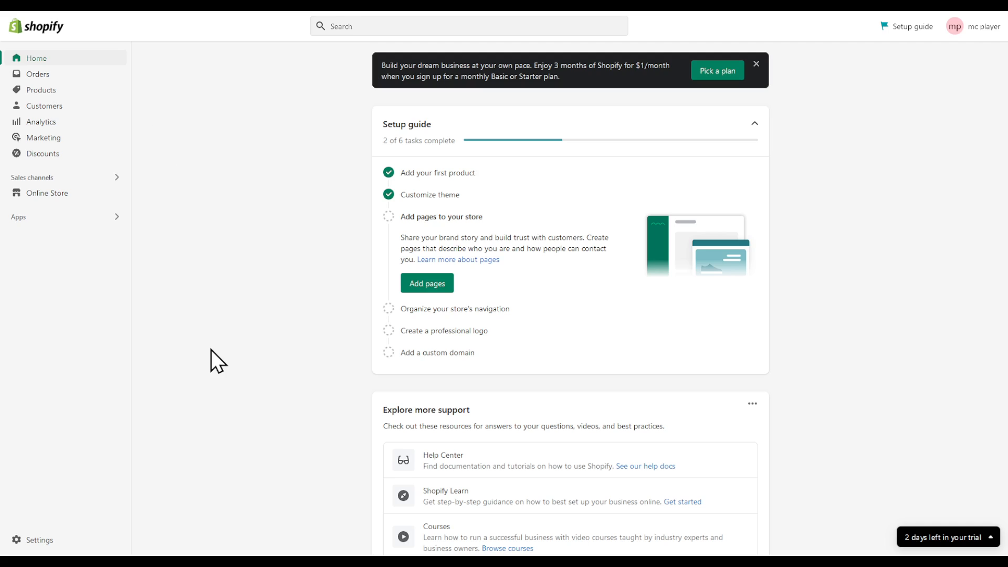
{"action": "mouse_move", "coordinate": [54, 76]}
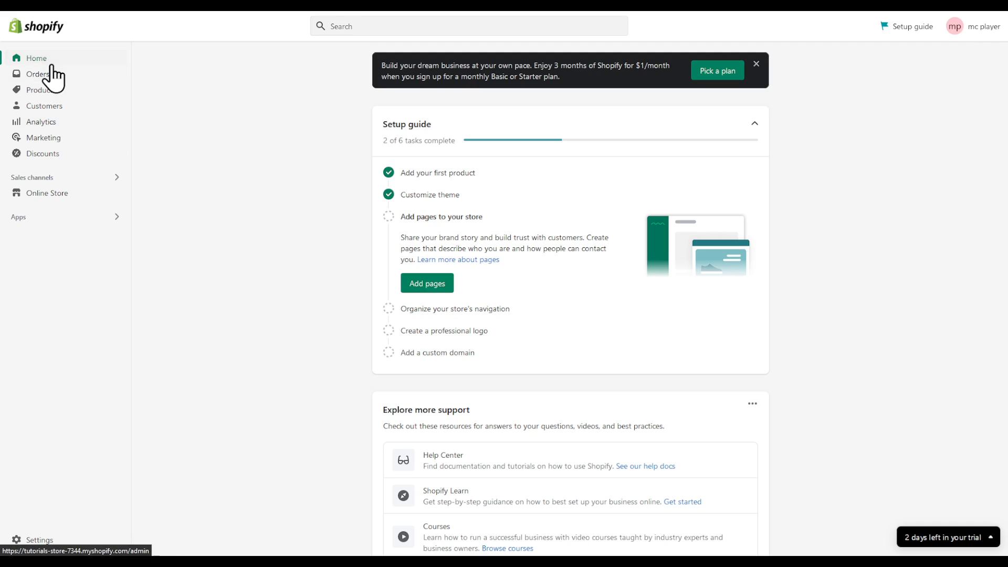
Mark the Short Sleeve t-shirt as a physical product under Shipping.
{"action": "left_click", "coordinate": [41, 90]}
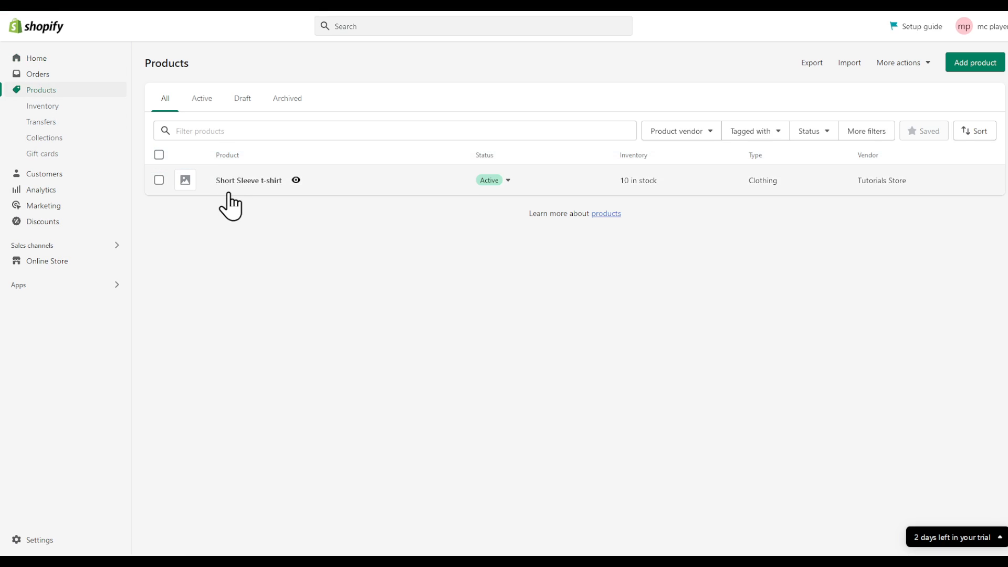
{"action": "mouse_move", "coordinate": [295, 180]}
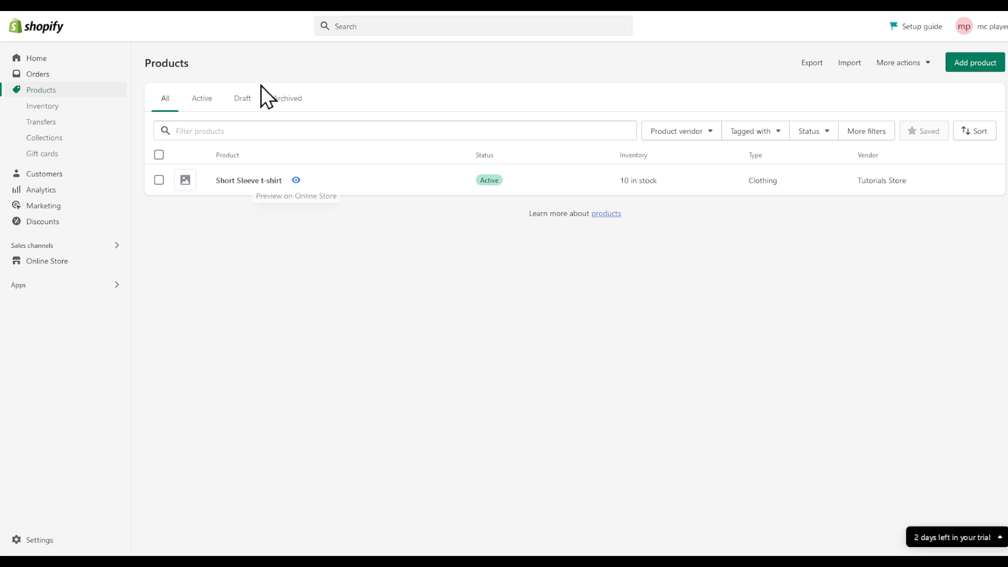
{"action": "left_click", "coordinate": [248, 180]}
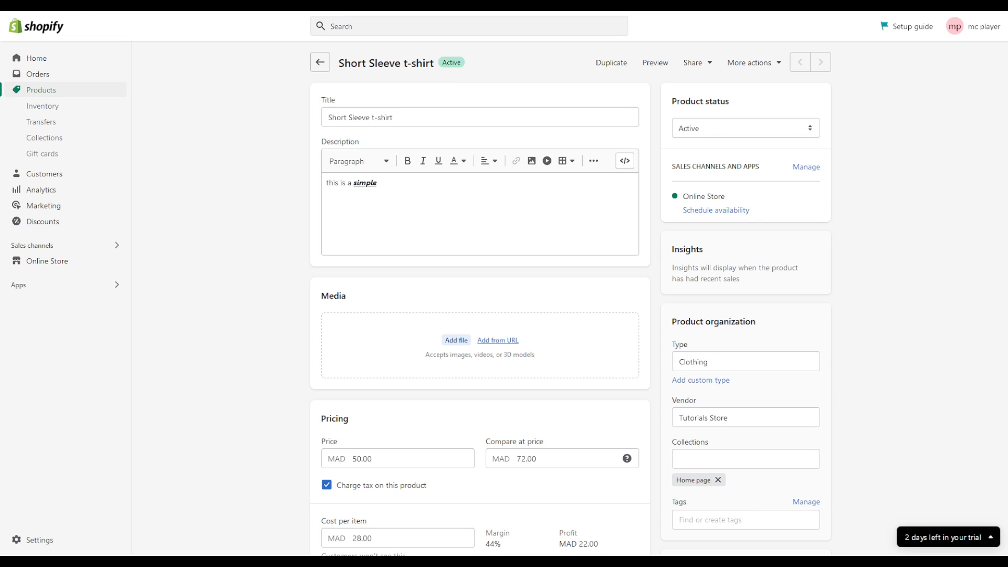
{"action": "scroll", "scroll_direction": "down", "scroll_amount": 3}
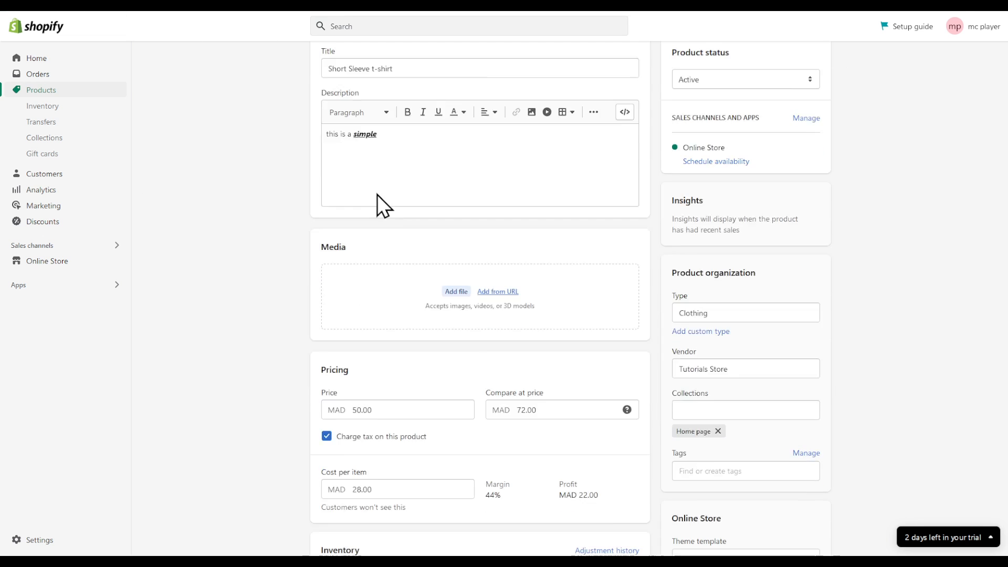
{"action": "scroll", "scroll_direction": "down", "scroll_amount": 3}
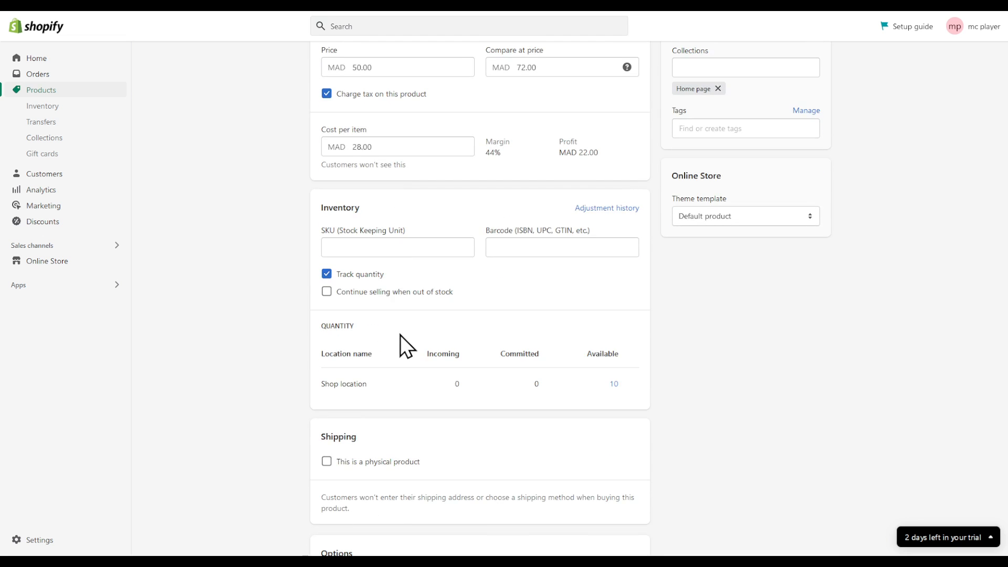
{"action": "scroll", "scroll_direction": "down", "scroll_amount": 3}
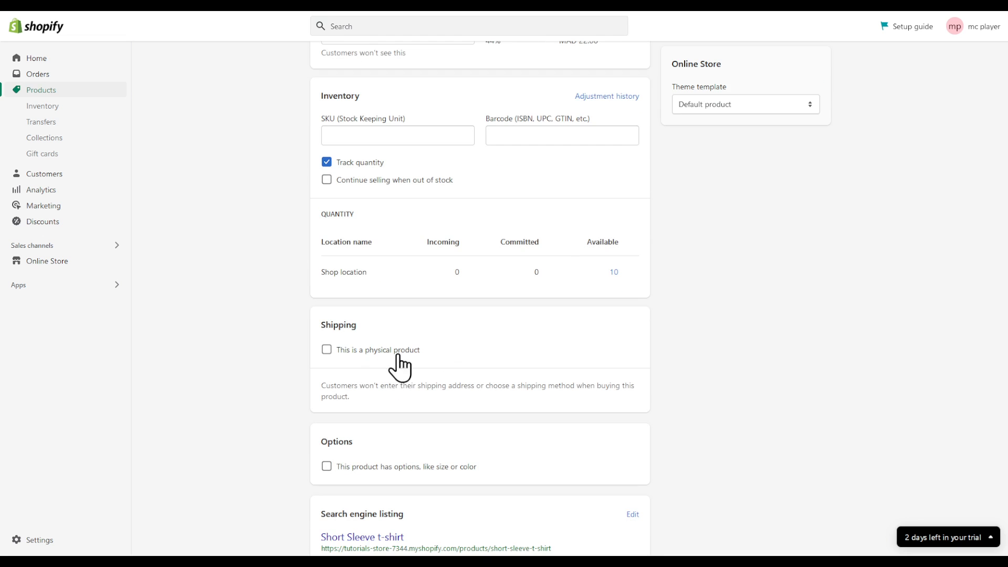
{"action": "left_click", "coordinate": [326, 349]}
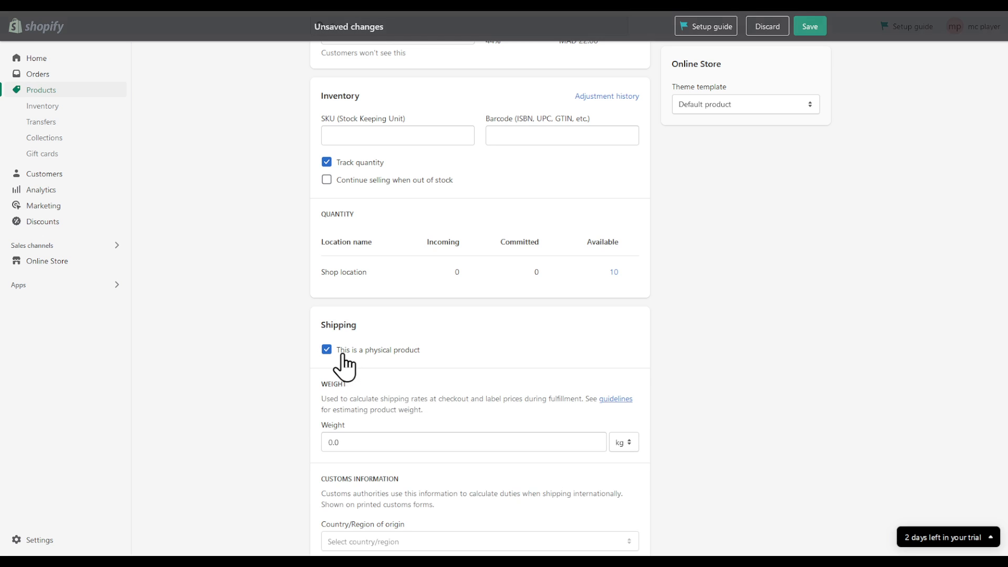
{"action": "scroll", "scroll_direction": "down", "scroll_amount": 3}
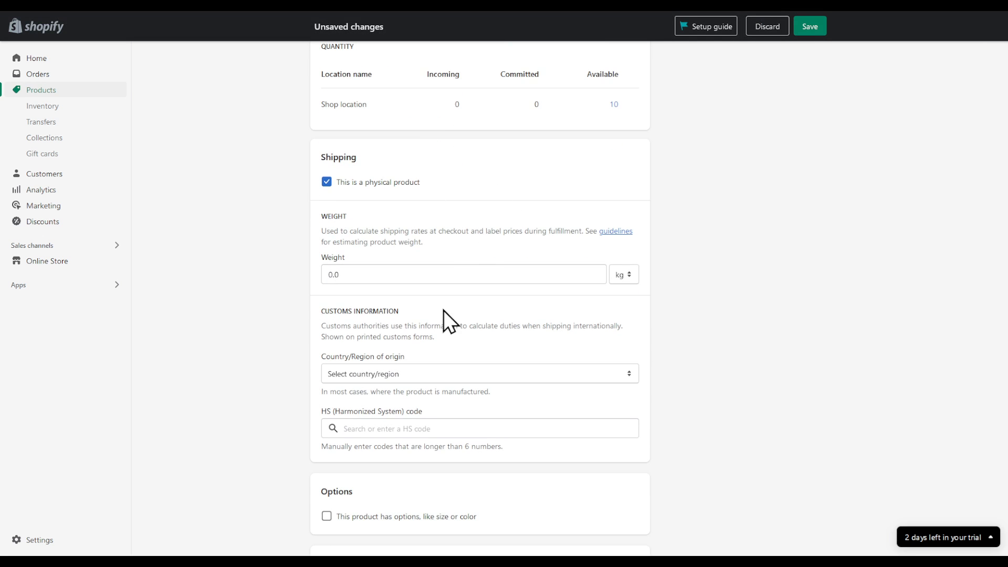
{"action": "scroll", "scroll_direction": "down", "scroll_amount": 3}
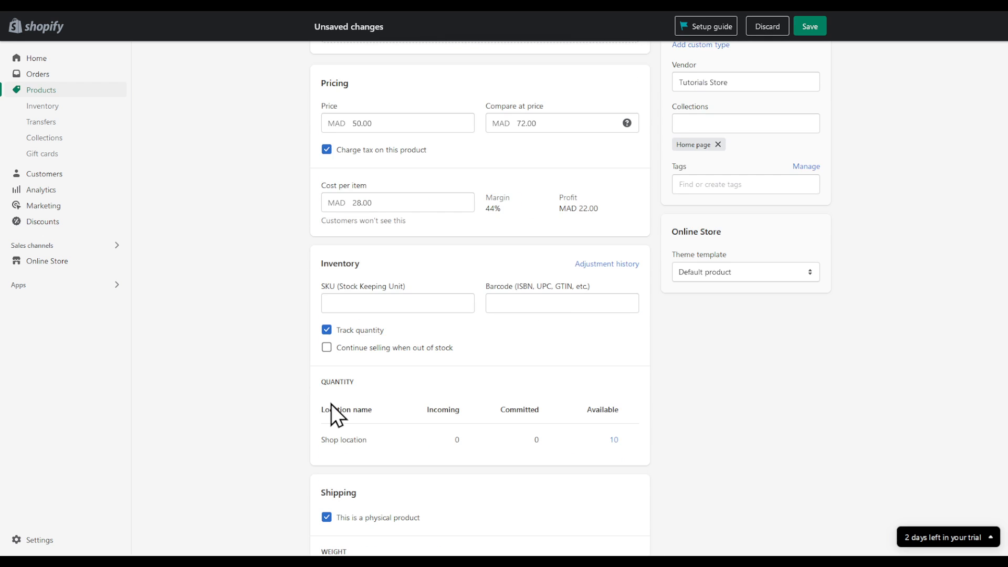
{"action": "scroll", "scroll_direction": "up", "scroll_amount": 3}
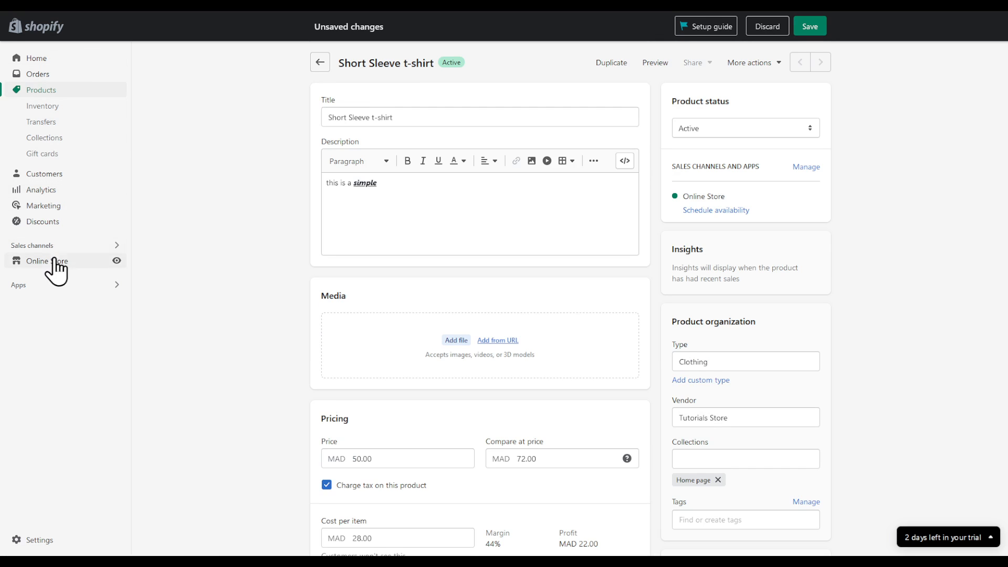
Save the t-shirt's physical-product change and go to Online Store Themes.
{"action": "left_click", "coordinate": [46, 260]}
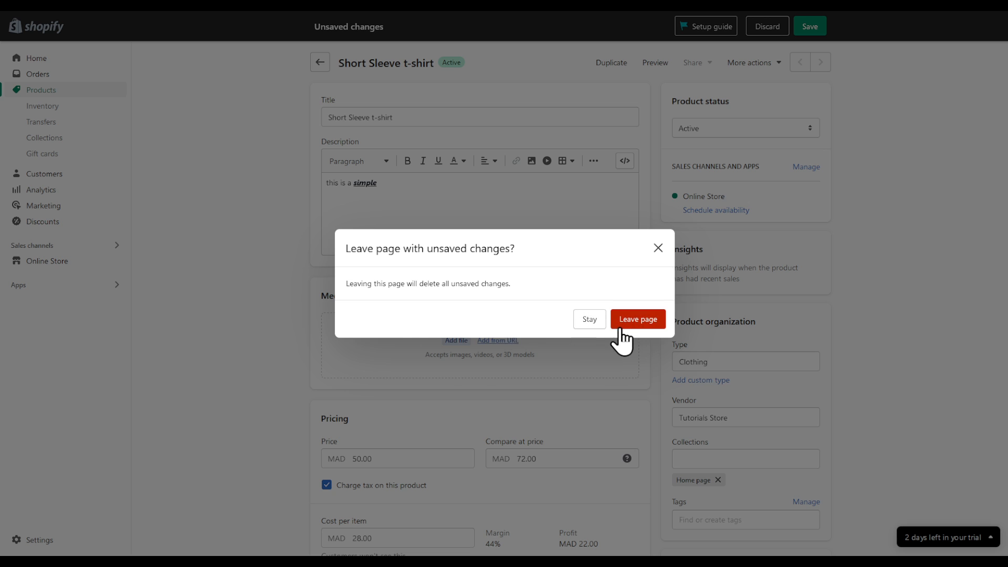
{"action": "left_click", "coordinate": [637, 318]}
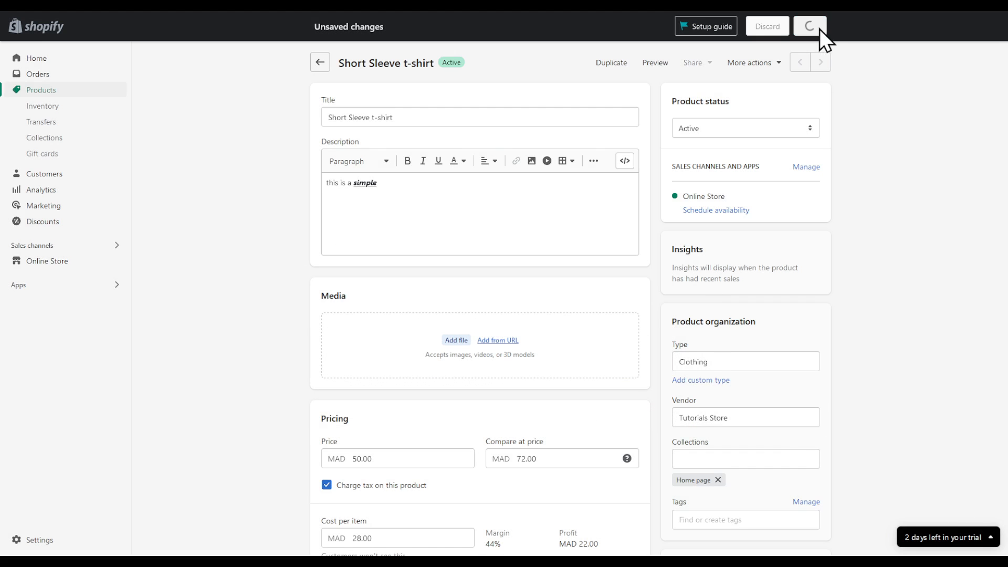
{"action": "left_click", "coordinate": [47, 192]}
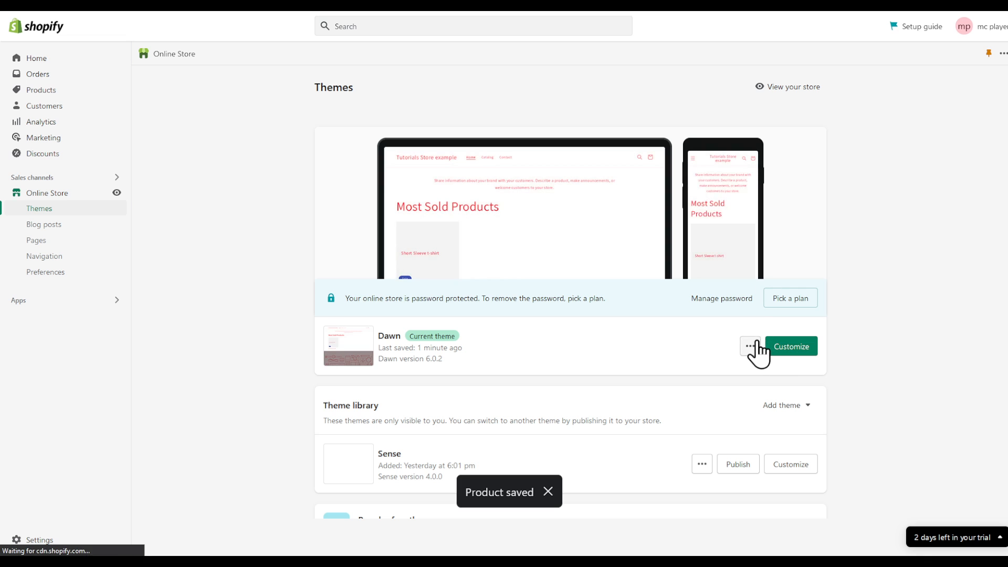
{"action": "left_click", "coordinate": [791, 346]}
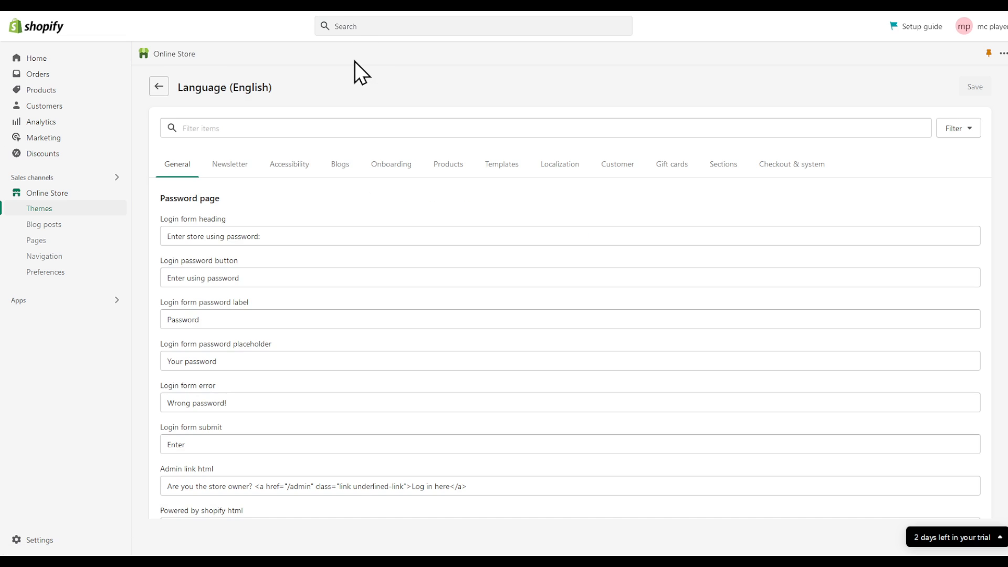
{"action": "left_click", "coordinate": [343, 127]}
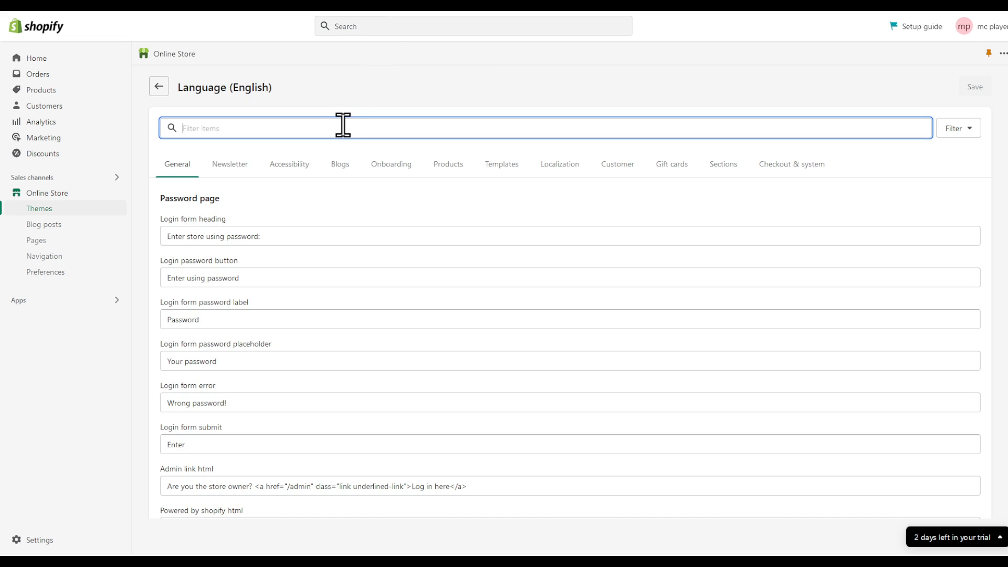
{"action": "type", "text": "shipping"}
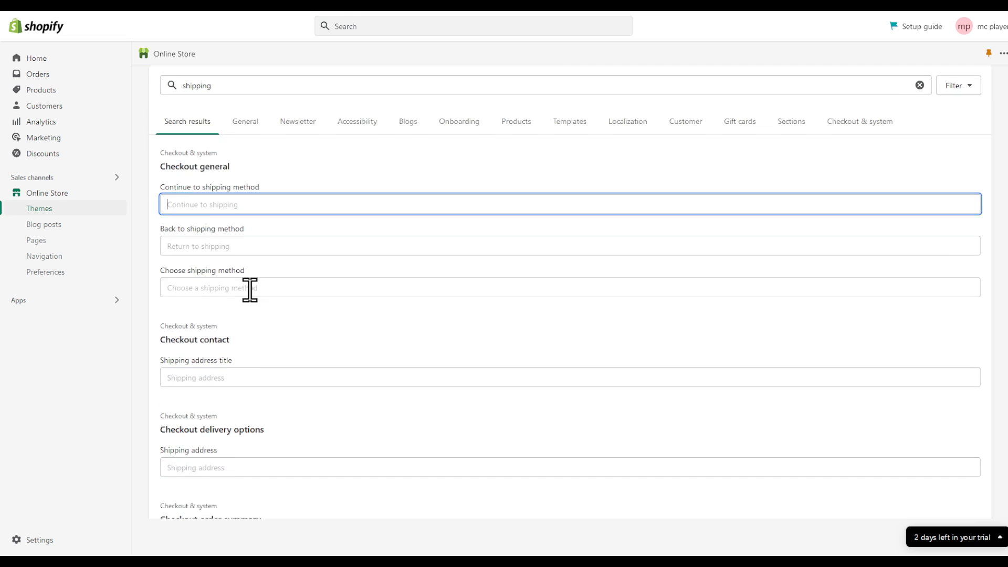
{"action": "scroll", "scroll_direction": "down", "scroll_amount": 3}
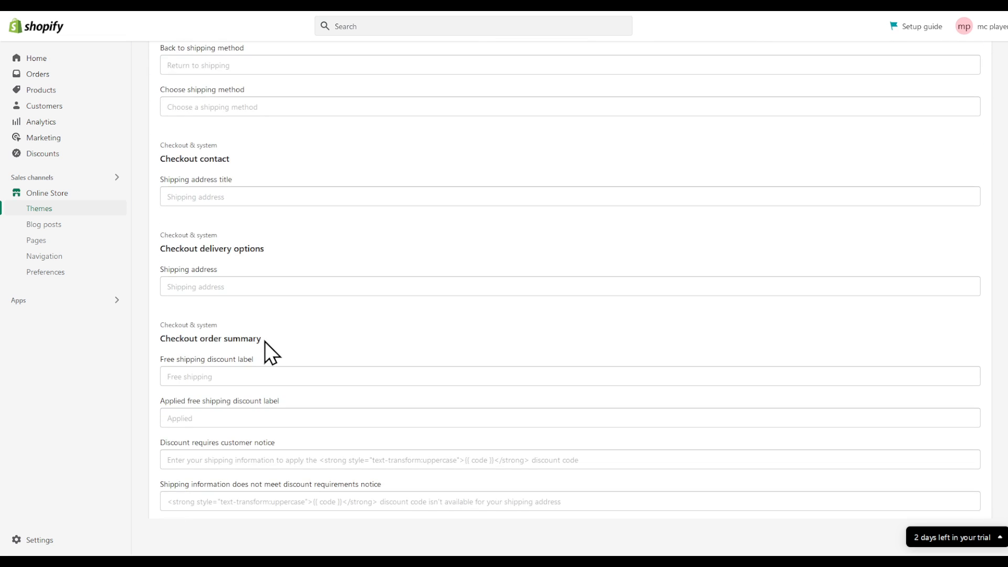
{"action": "scroll", "scroll_direction": "down", "scroll_amount": 3}
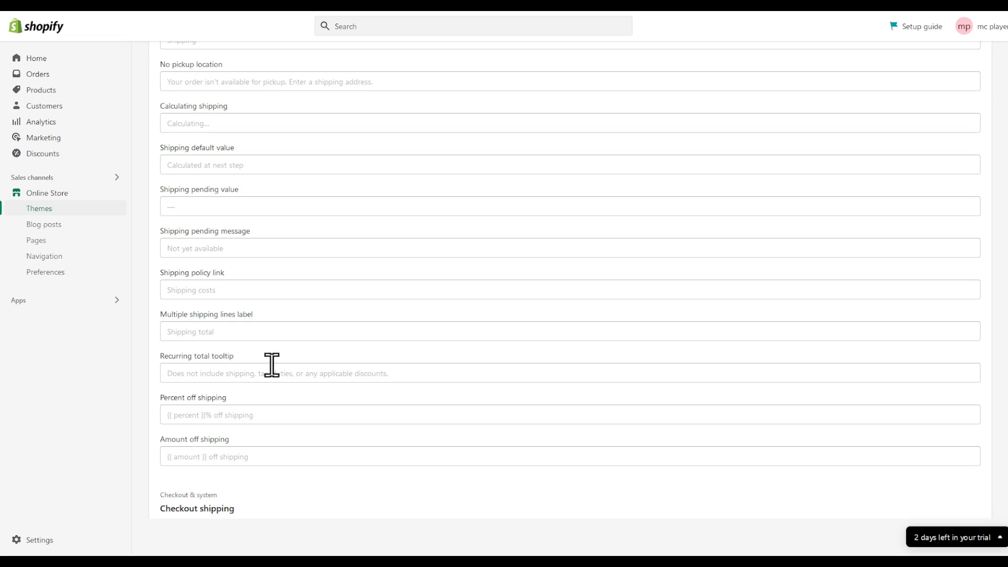
{"action": "scroll", "scroll_direction": "down", "scroll_amount": 3}
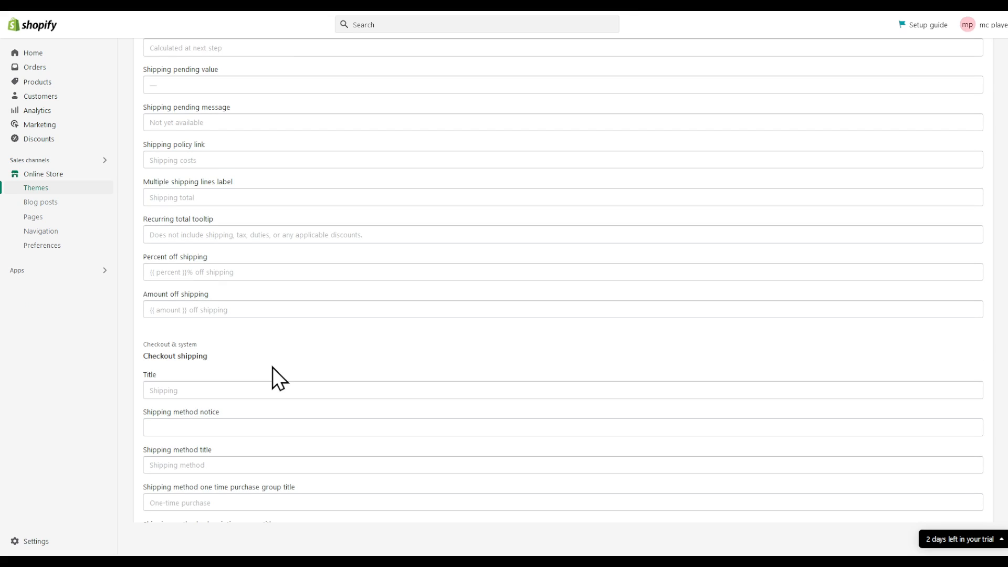
{"action": "scroll", "scroll_direction": "down", "scroll_amount": 3}
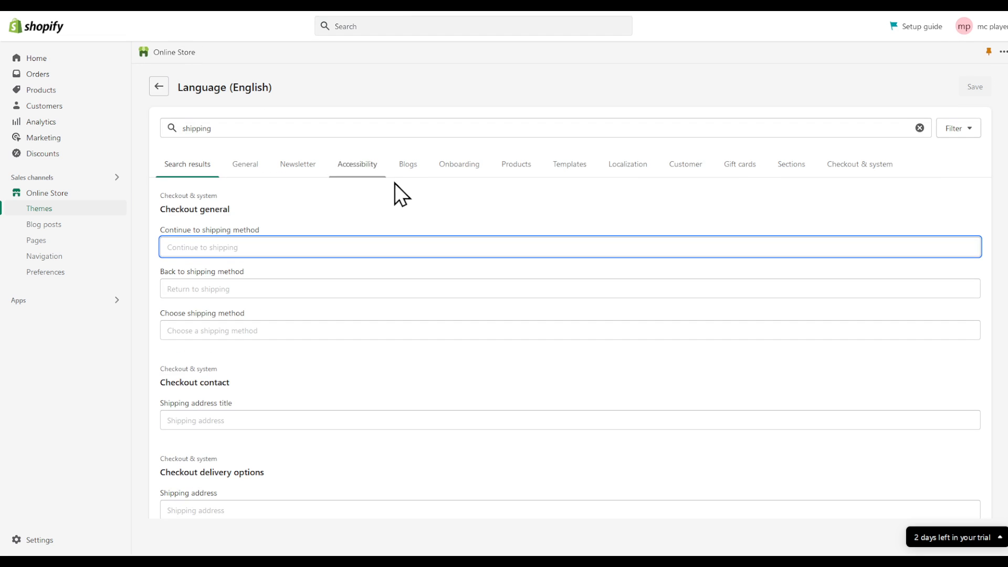
Remove 'calculated at checkout' from the cart string, change the taxes text to 'Included', save.
{"action": "type", "text": "calculated at checkout"}
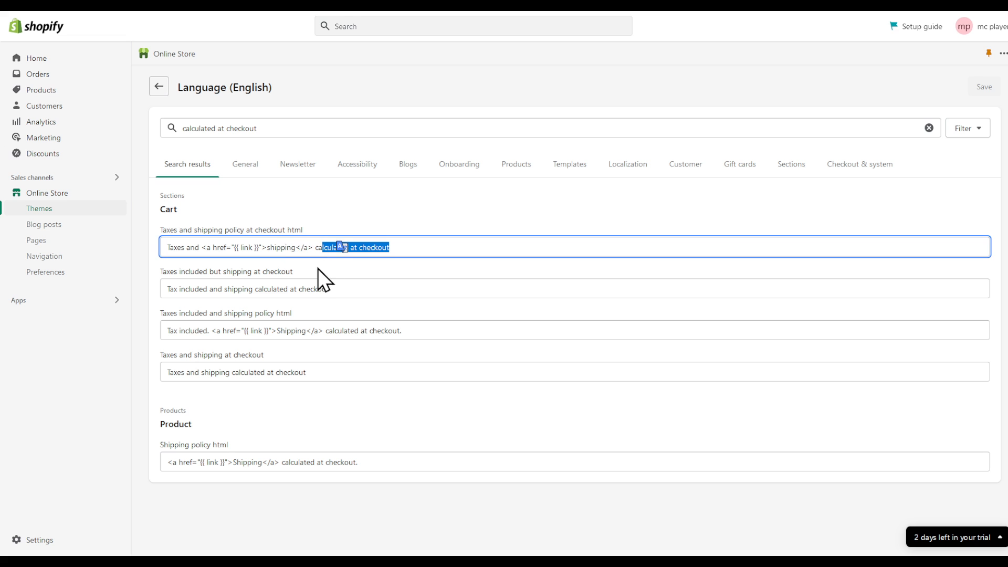
{"action": "key", "text": "Delete"}
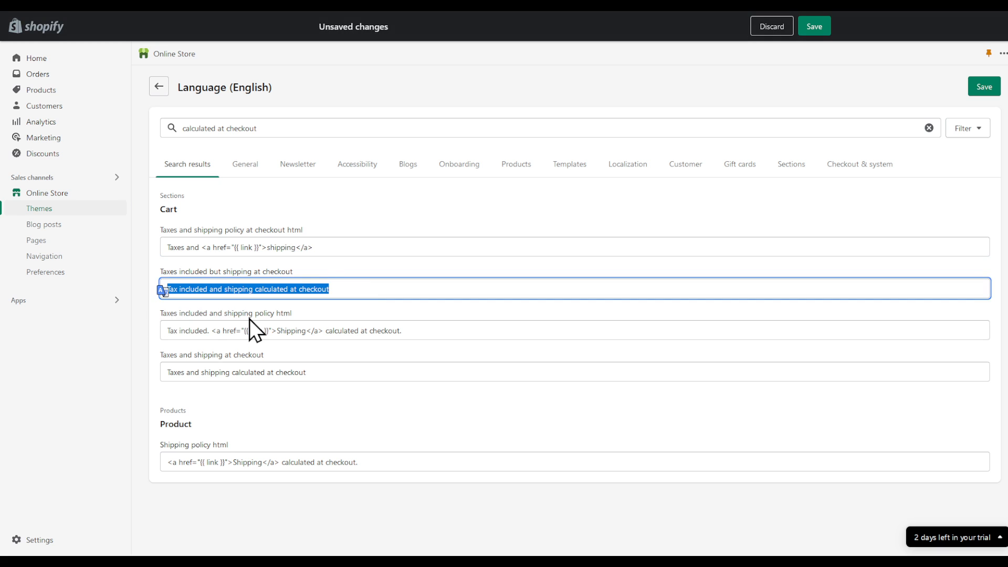
{"action": "type", "text": "Included"}
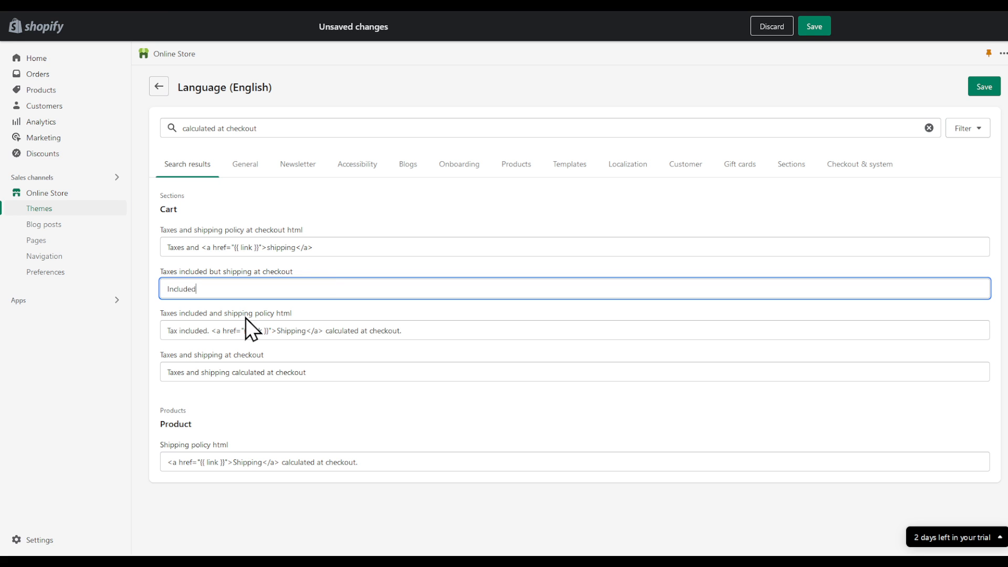
{"action": "mouse_move", "coordinate": [1001, 48]}
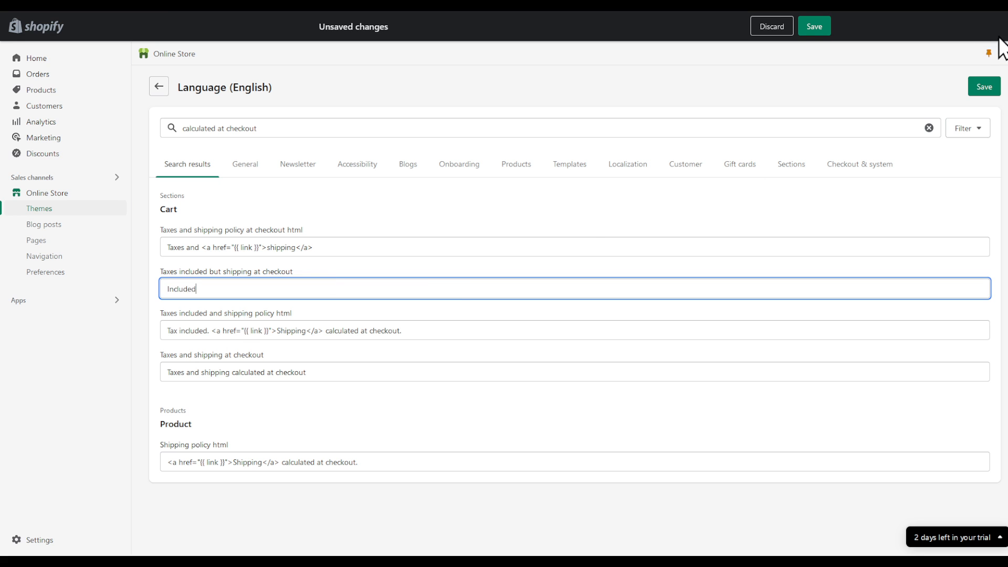
{"action": "left_click", "coordinate": [983, 86]}
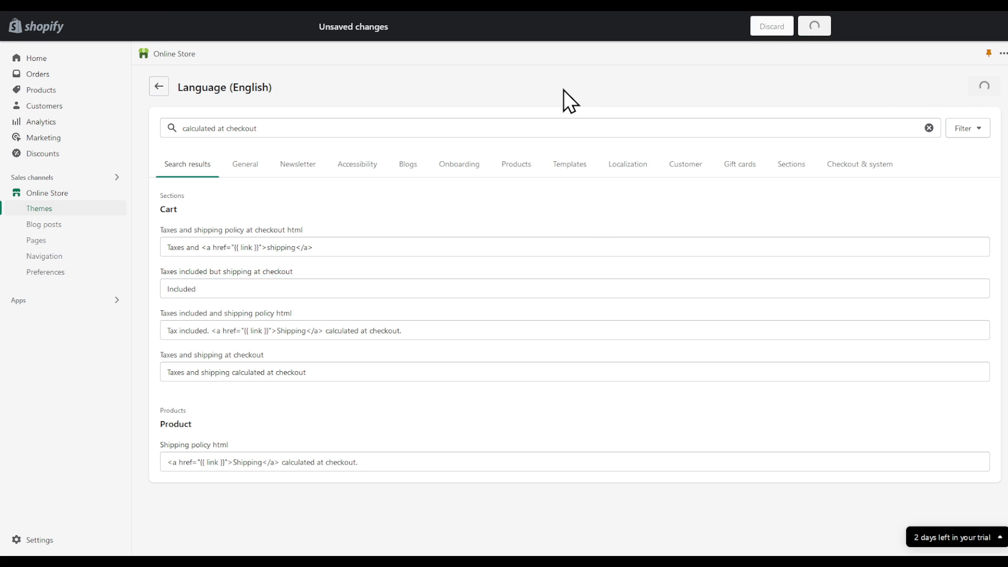
Preview the storefront and Dawn's Home page in the theme editor, then return to Themes.
{"action": "left_click", "coordinate": [813, 26]}
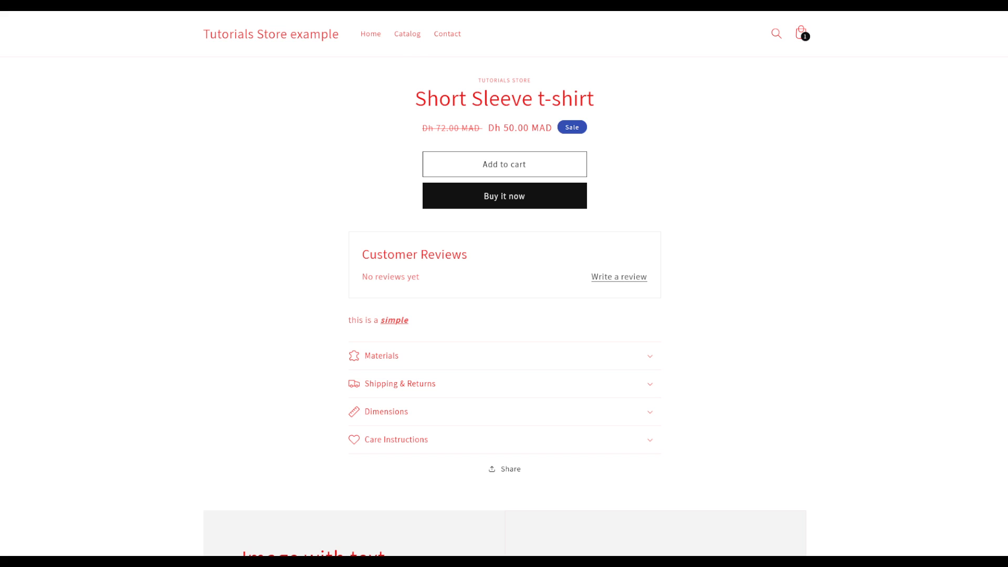
{"action": "left_click", "coordinate": [504, 196]}
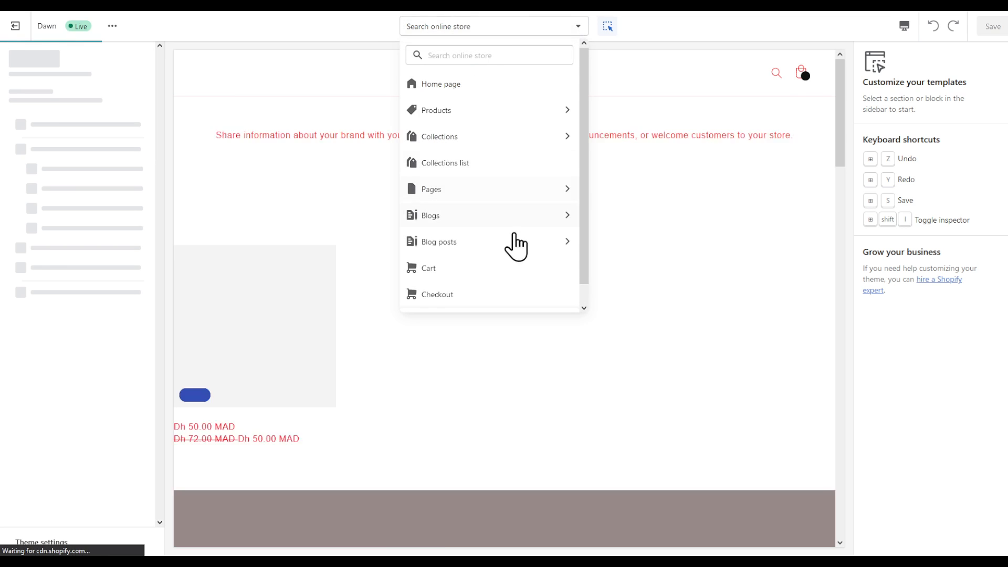
{"action": "left_click", "coordinate": [441, 84]}
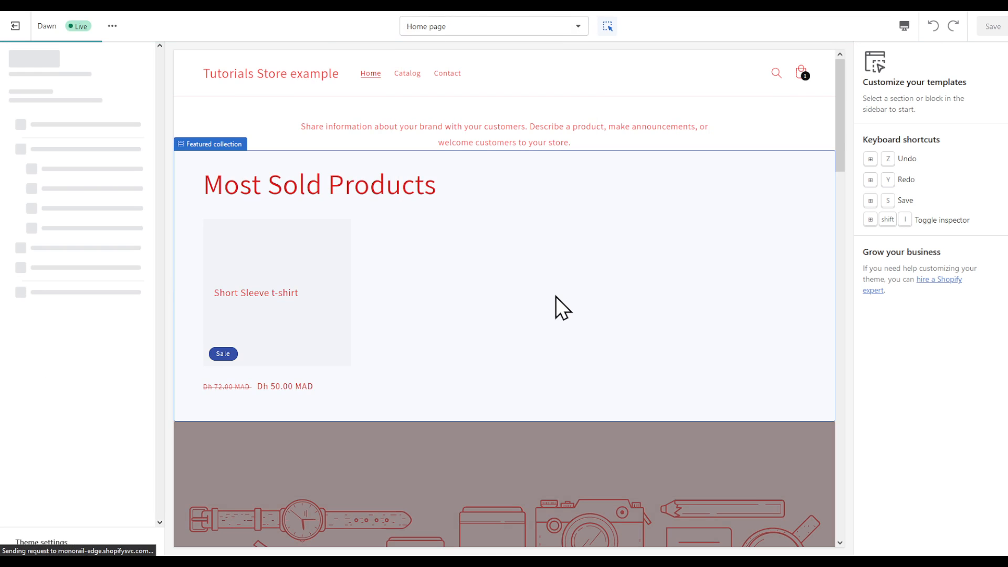
{"action": "left_click", "coordinate": [493, 26]}
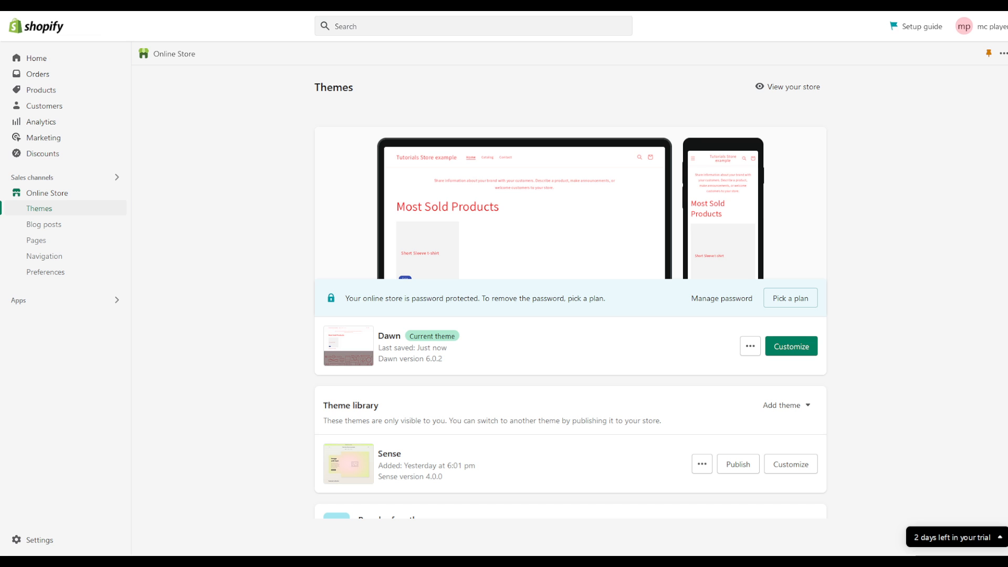
Reopen Dawn's language strings and review the 'calculated at' search results.
{"action": "left_click", "coordinate": [749, 346]}
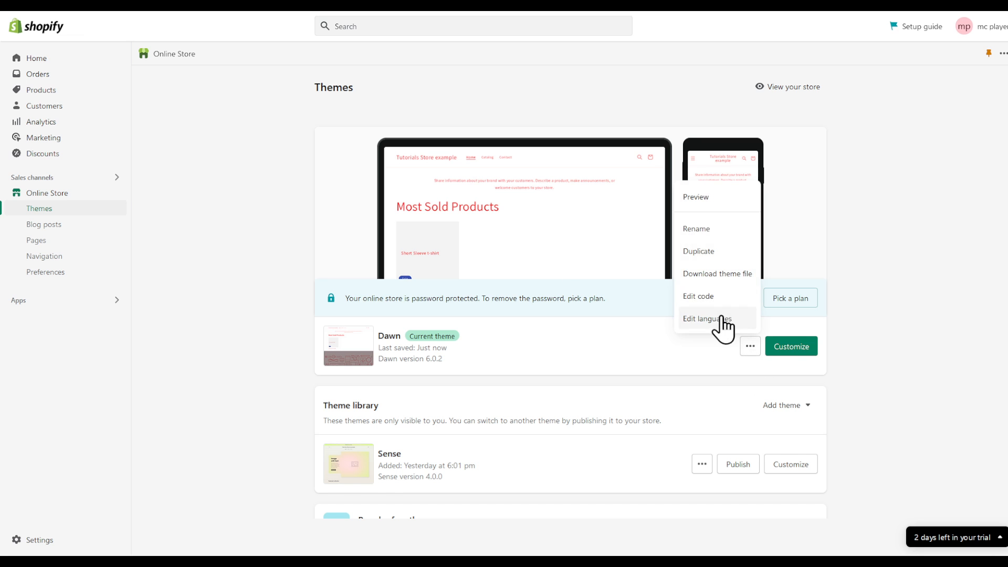
{"action": "left_click", "coordinate": [707, 319]}
{"action": "type", "text": "calculated at"}
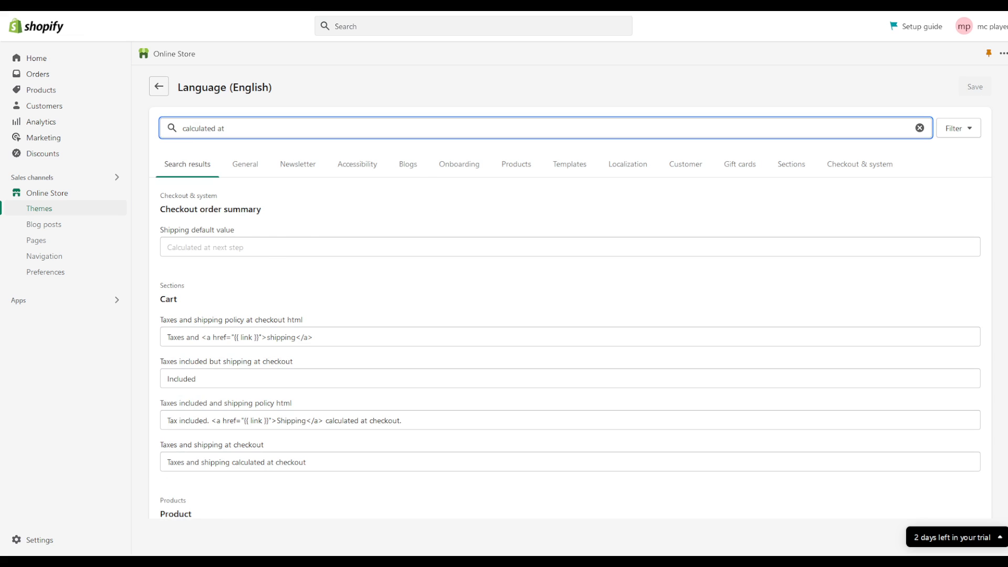
{"action": "scroll", "scroll_direction": "down", "scroll_amount": 3}
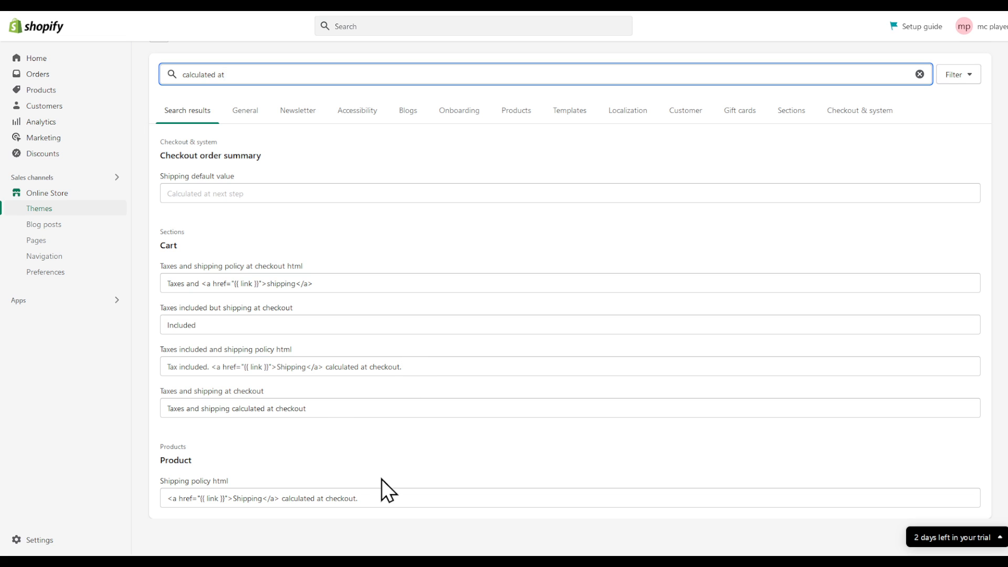
{"action": "mouse_move", "coordinate": [340, 403]}
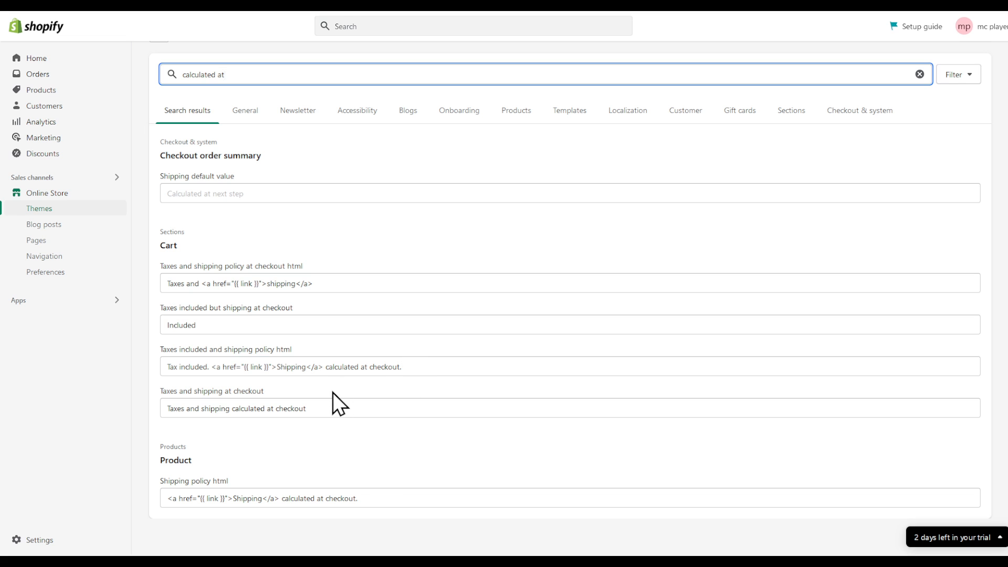